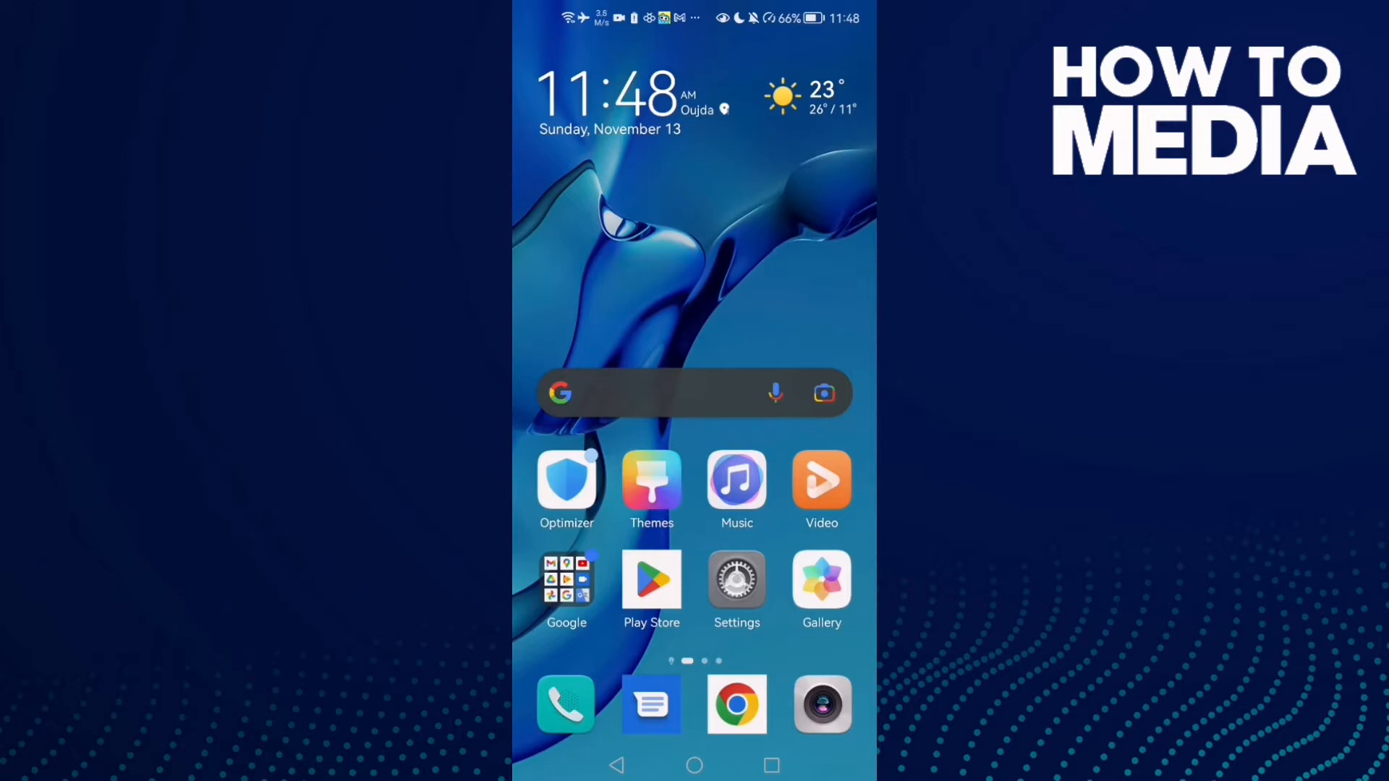
Reach the installed Apps list in Settings and search for 'snap'.
{"action": "left_click", "coordinate": [737, 579]}
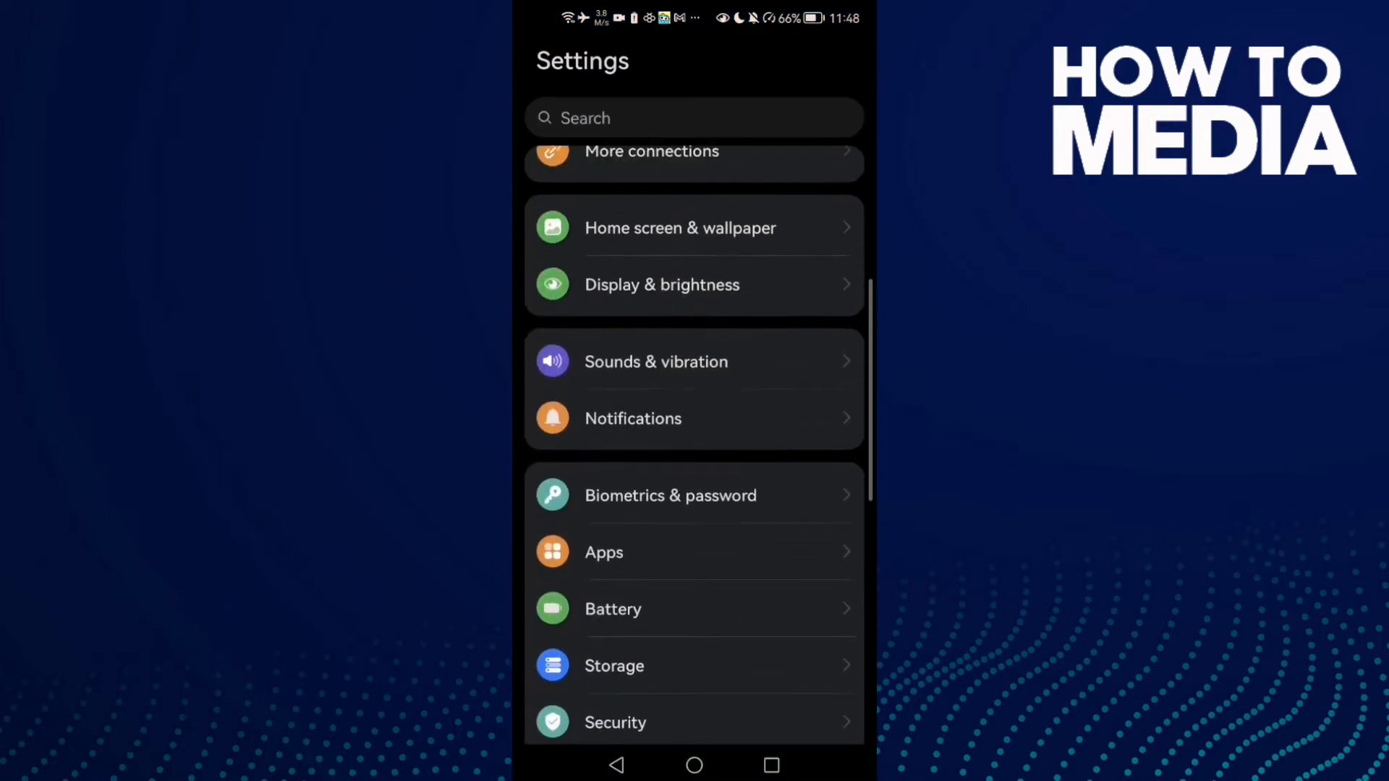
{"action": "scroll", "scroll_direction": "down", "scroll_amount": 3}
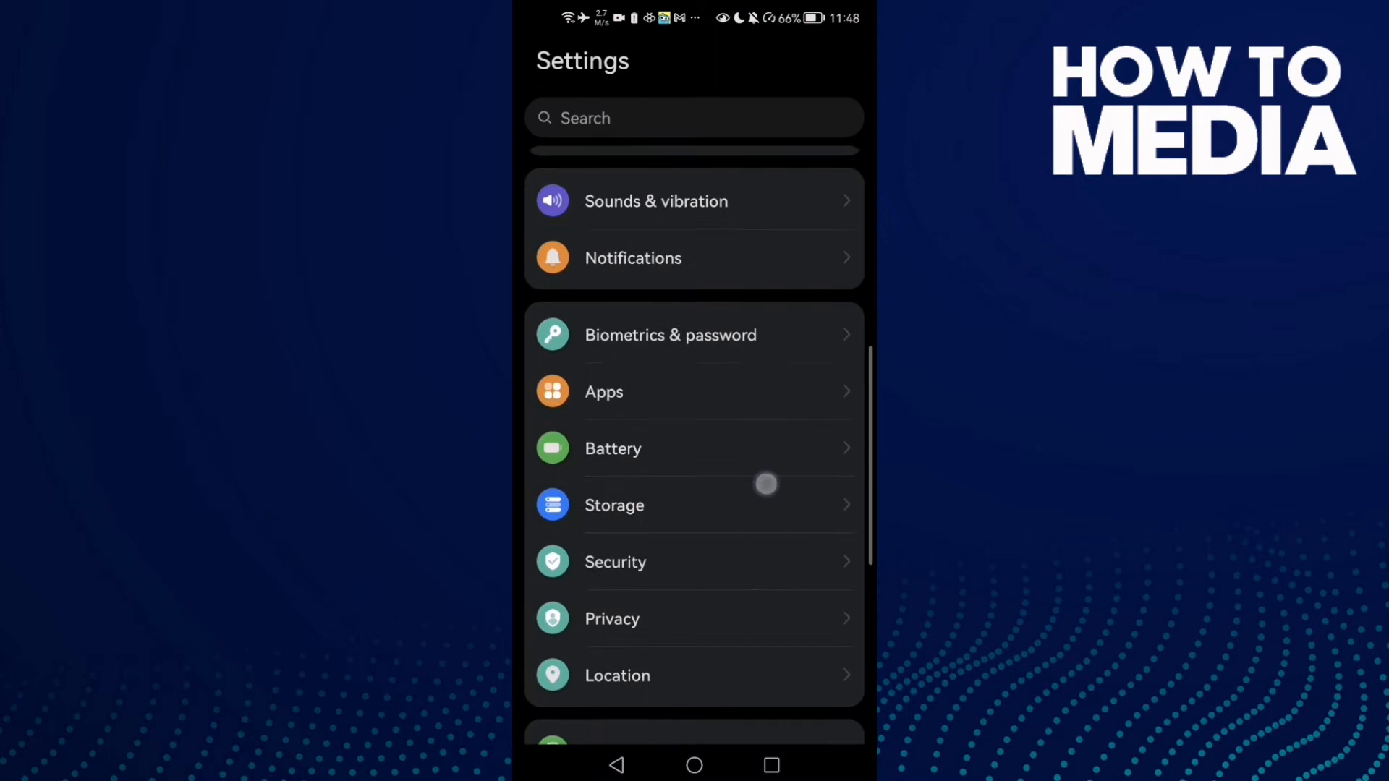
{"action": "left_click", "coordinate": [604, 392]}
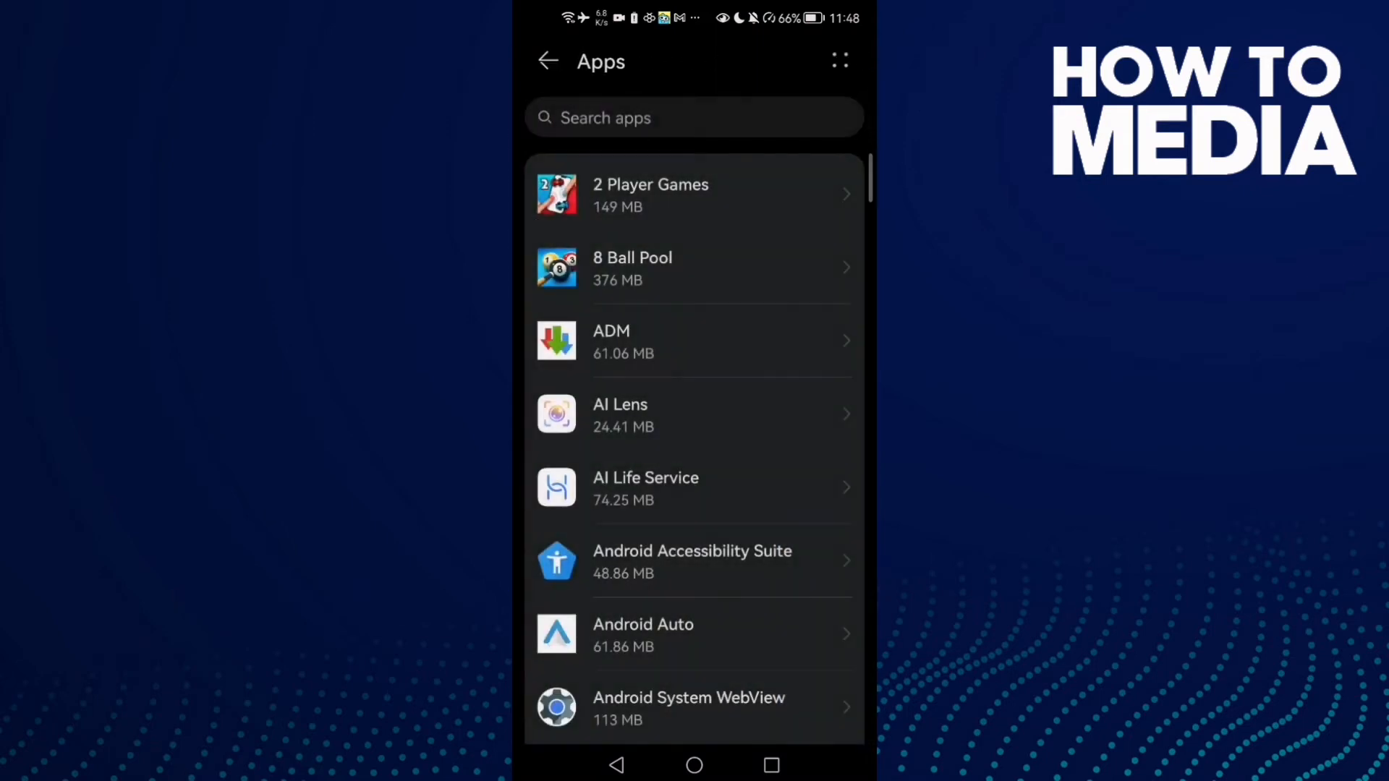
{"action": "type", "text": "snap"}
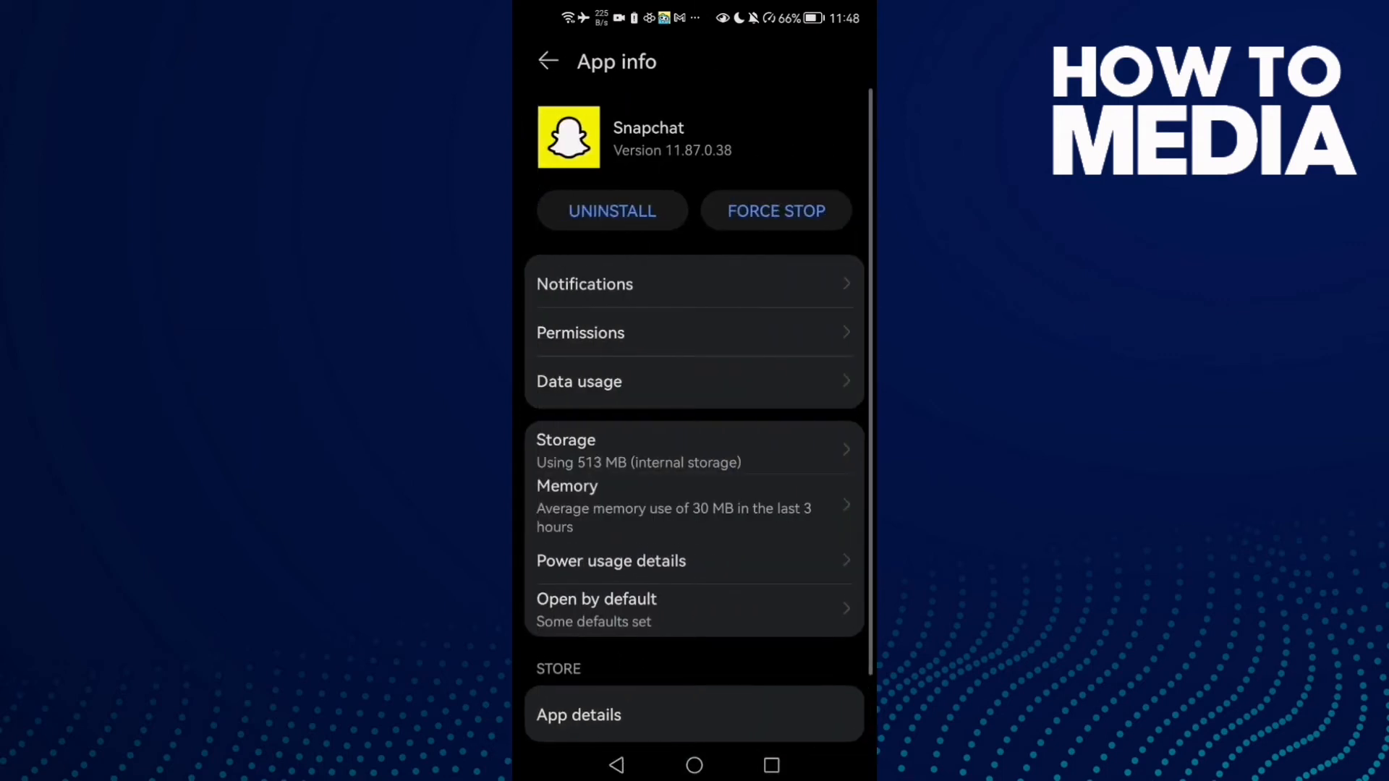
Confirm Snapchat's Storage permission is allowed and return to its App info page.
{"action": "left_click", "coordinate": [580, 333]}
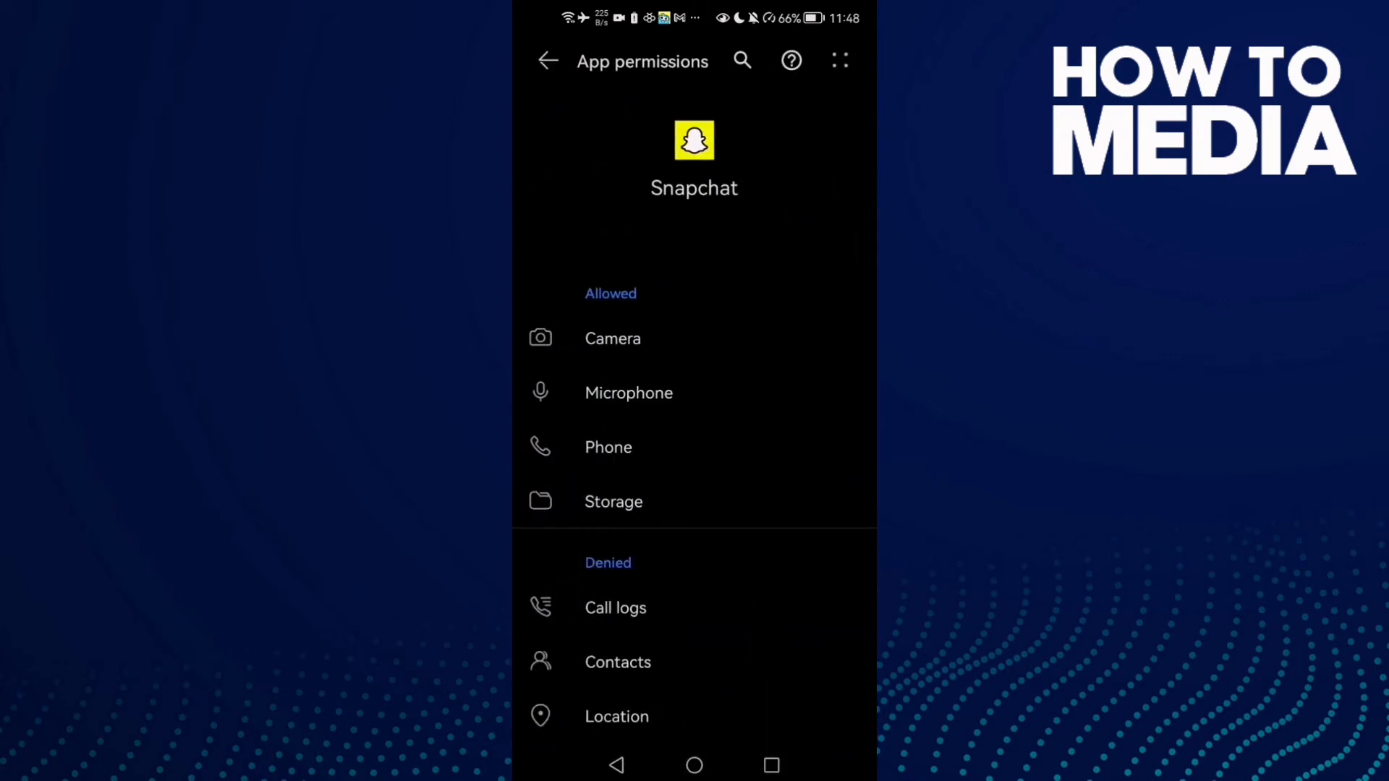
{"action": "left_click", "coordinate": [613, 500]}
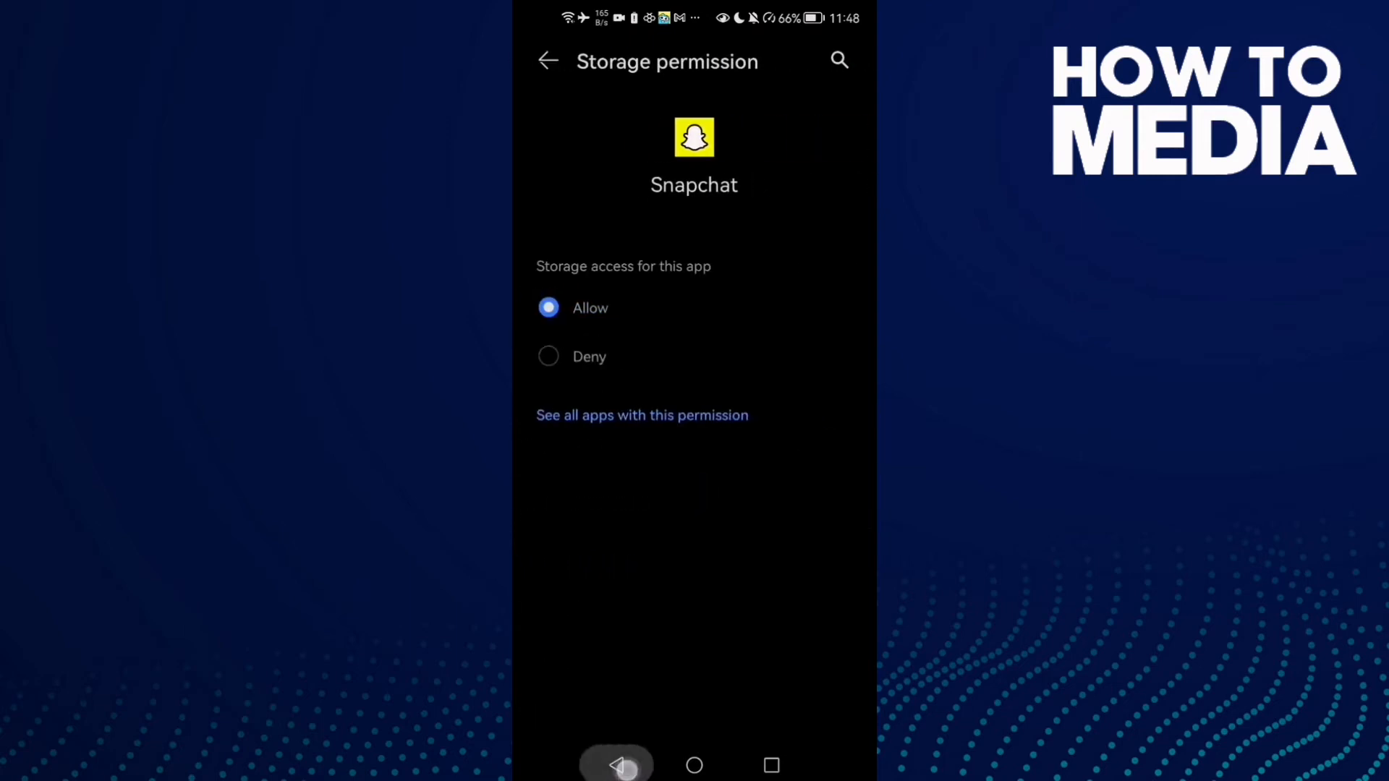
{"action": "left_click", "coordinate": [547, 61]}
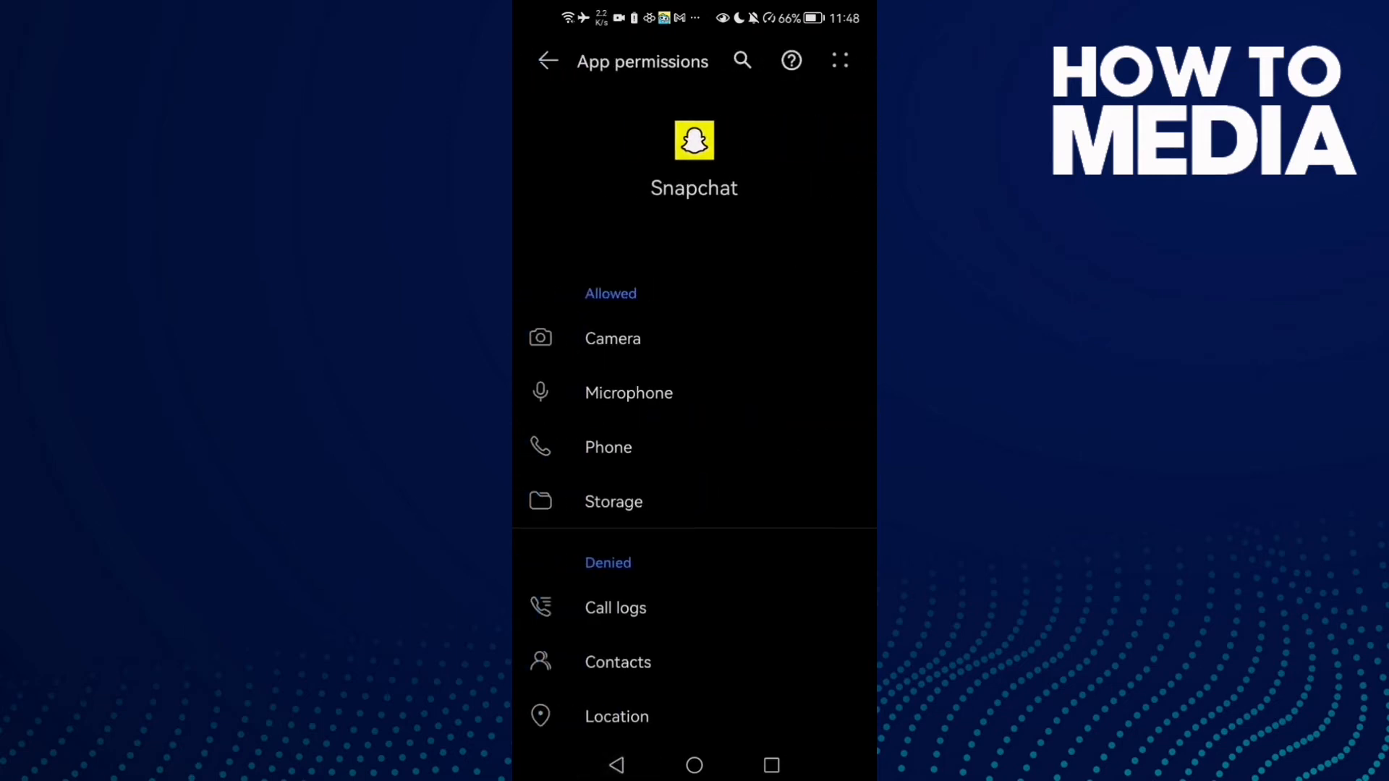
{"action": "left_click", "coordinate": [547, 61]}
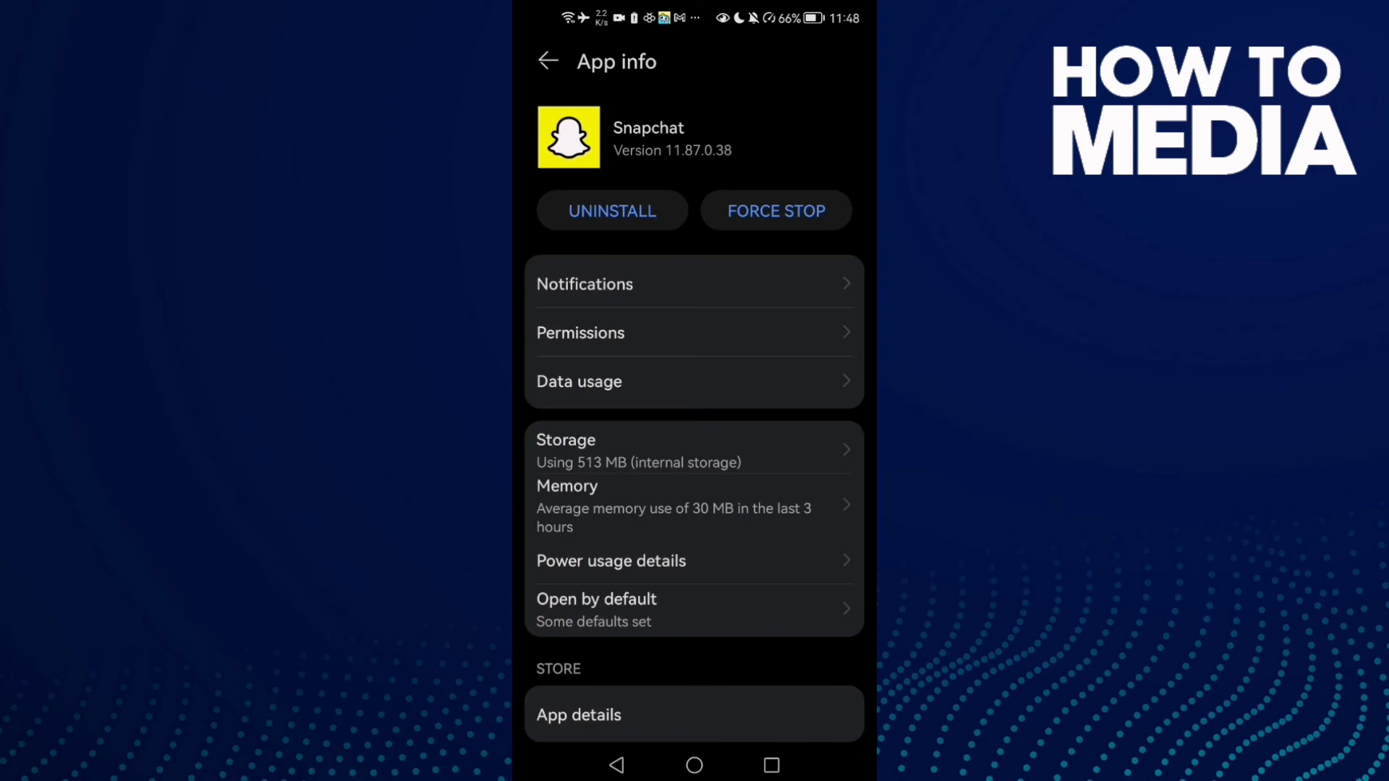
Force-stop Snapchat from its App info page and go back to the home screen.
{"action": "scroll", "scroll_direction": "down", "scroll_amount": 3}
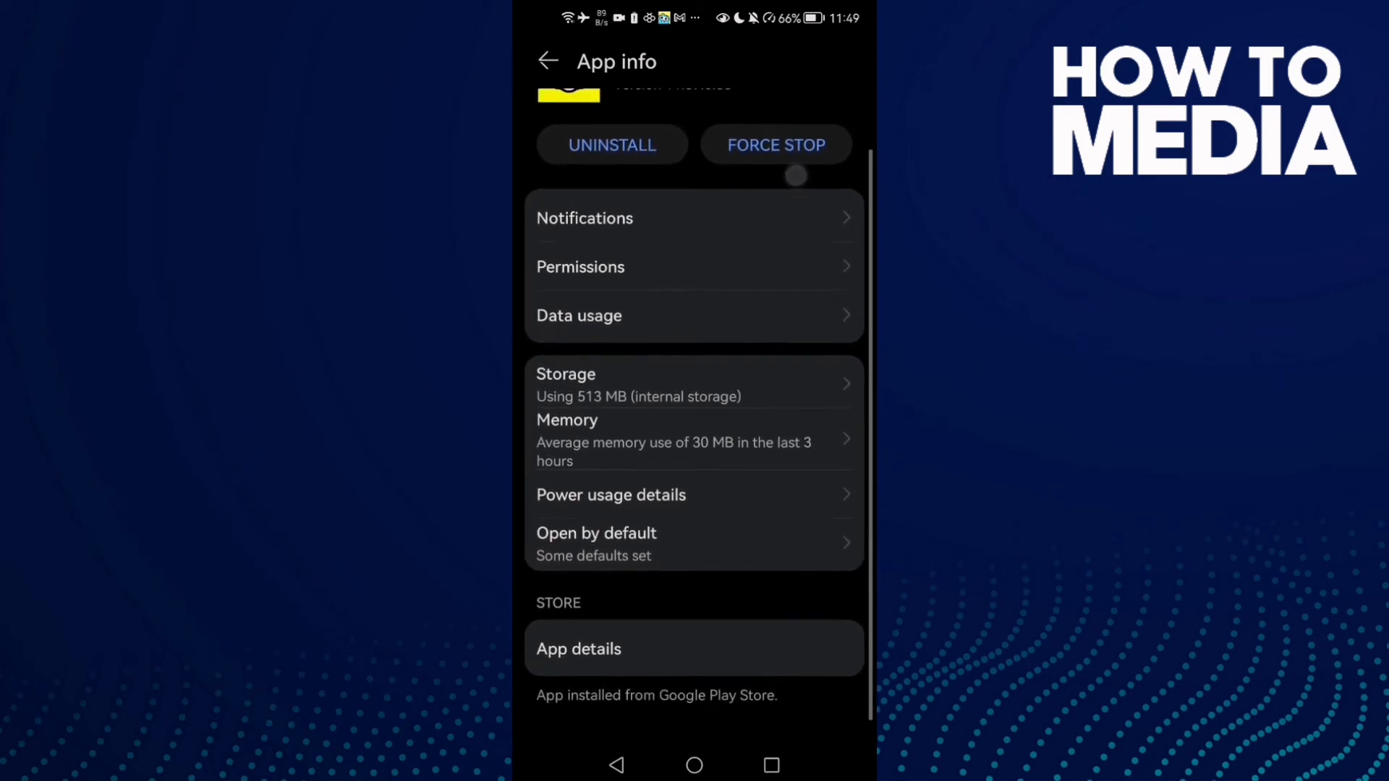
{"action": "left_click", "coordinate": [776, 144]}
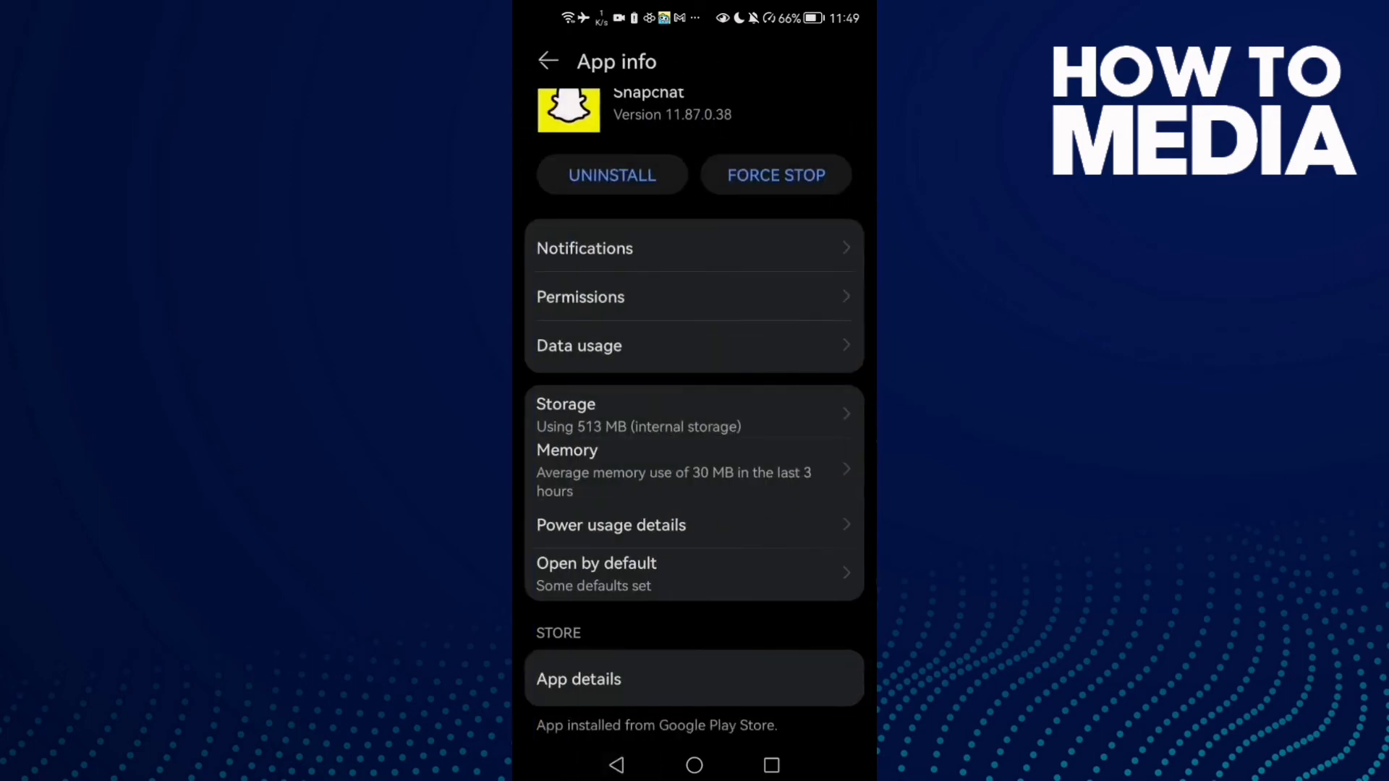
{"action": "left_click", "coordinate": [547, 61]}
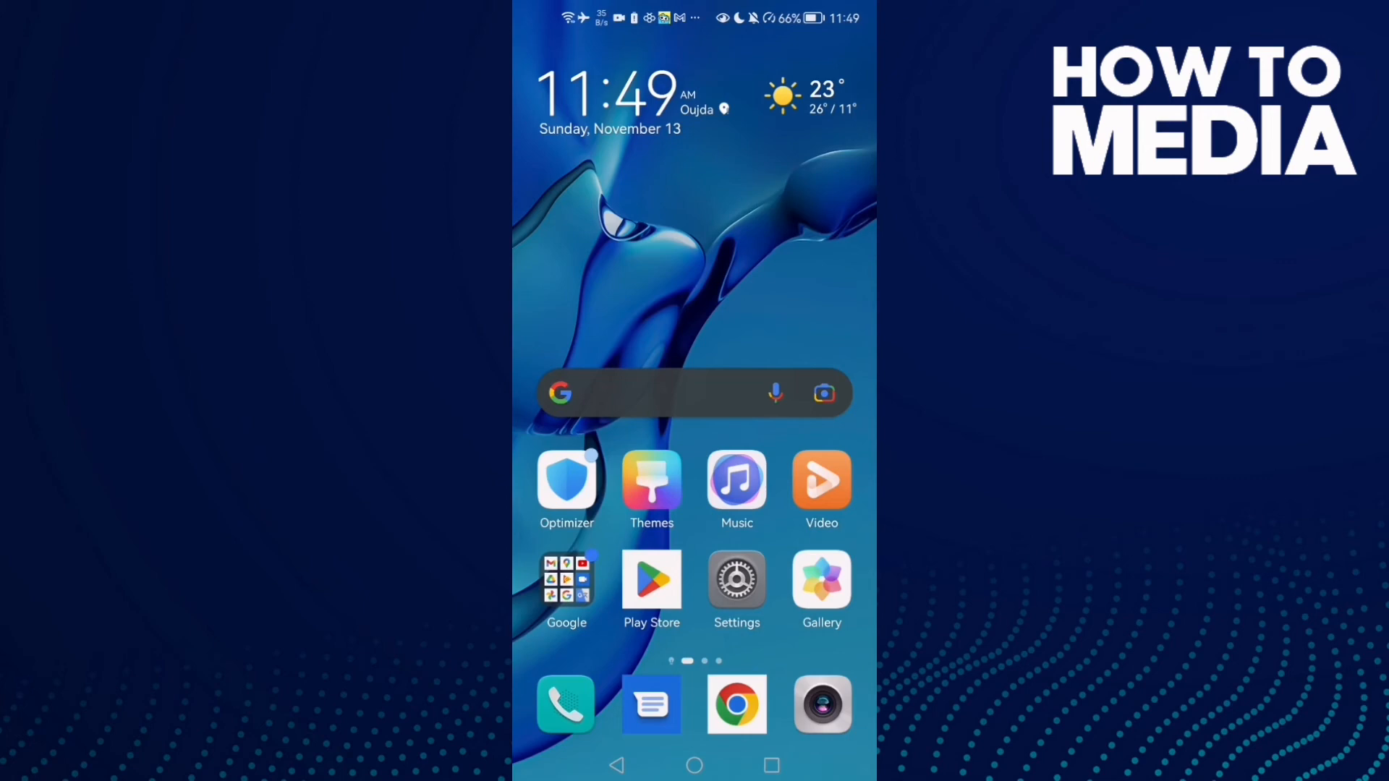
Reopen Settings from the home screen to reach its main category list.
{"action": "left_click", "coordinate": [737, 582]}
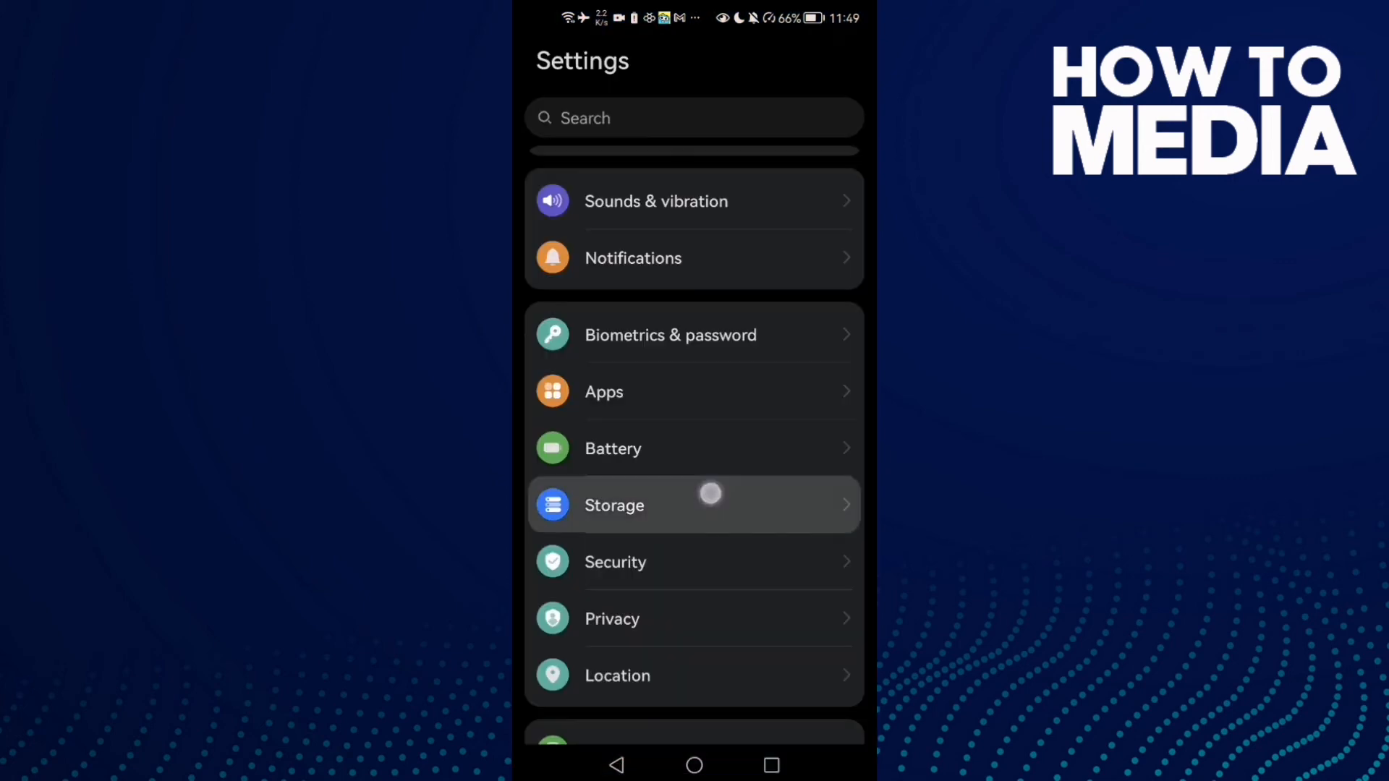